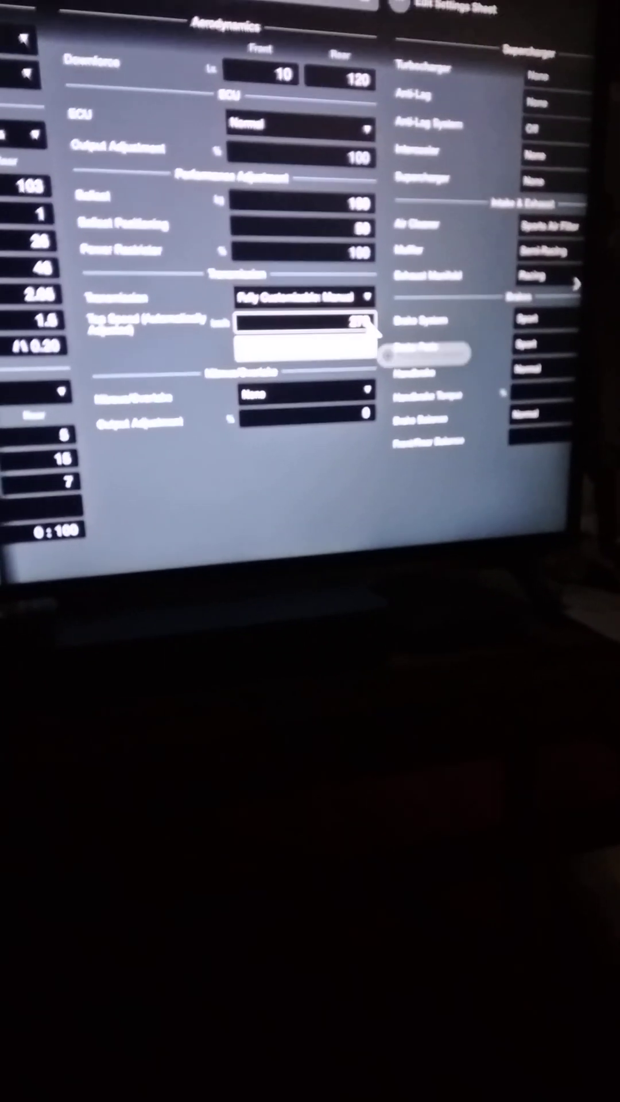
{"action": "scroll", "scroll_direction": "down", "scroll_amount": 3}
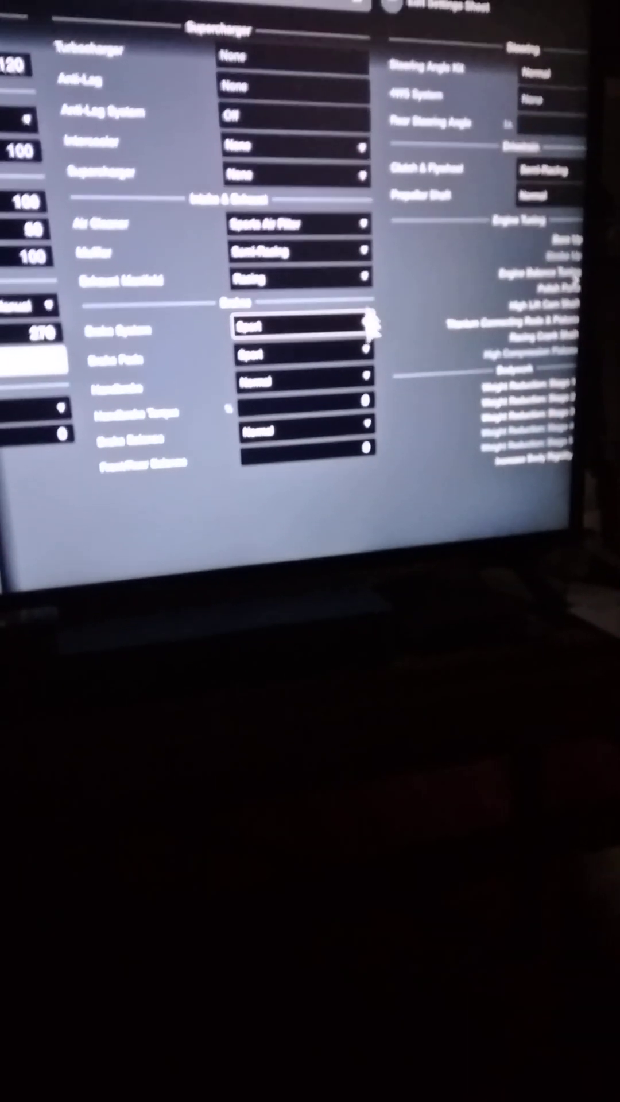